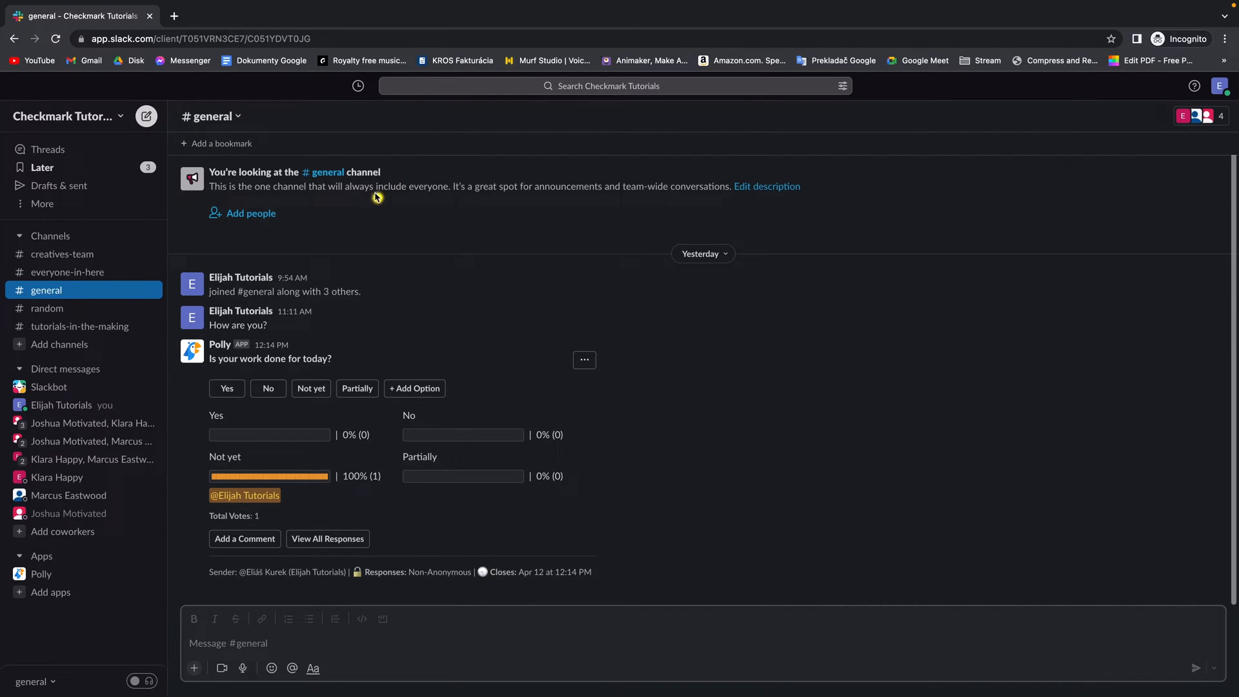
{"action": "mouse_move", "coordinate": [574, 258]}
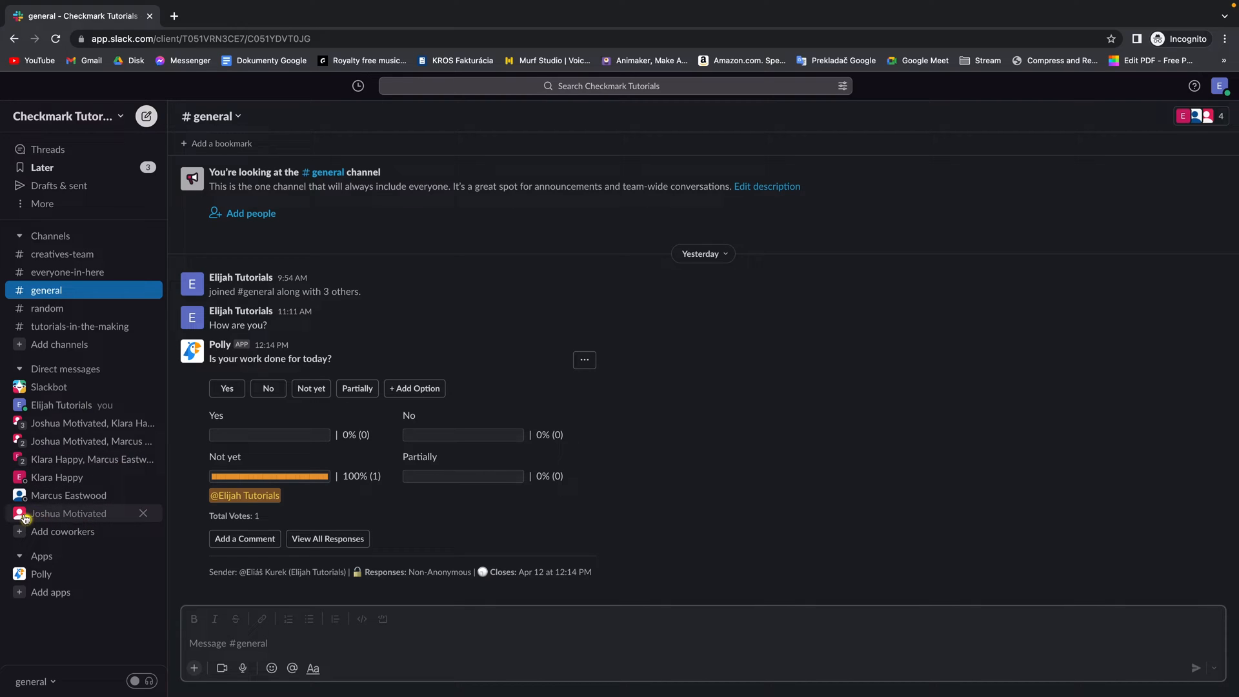
{"action": "left_click", "coordinate": [69, 512]}
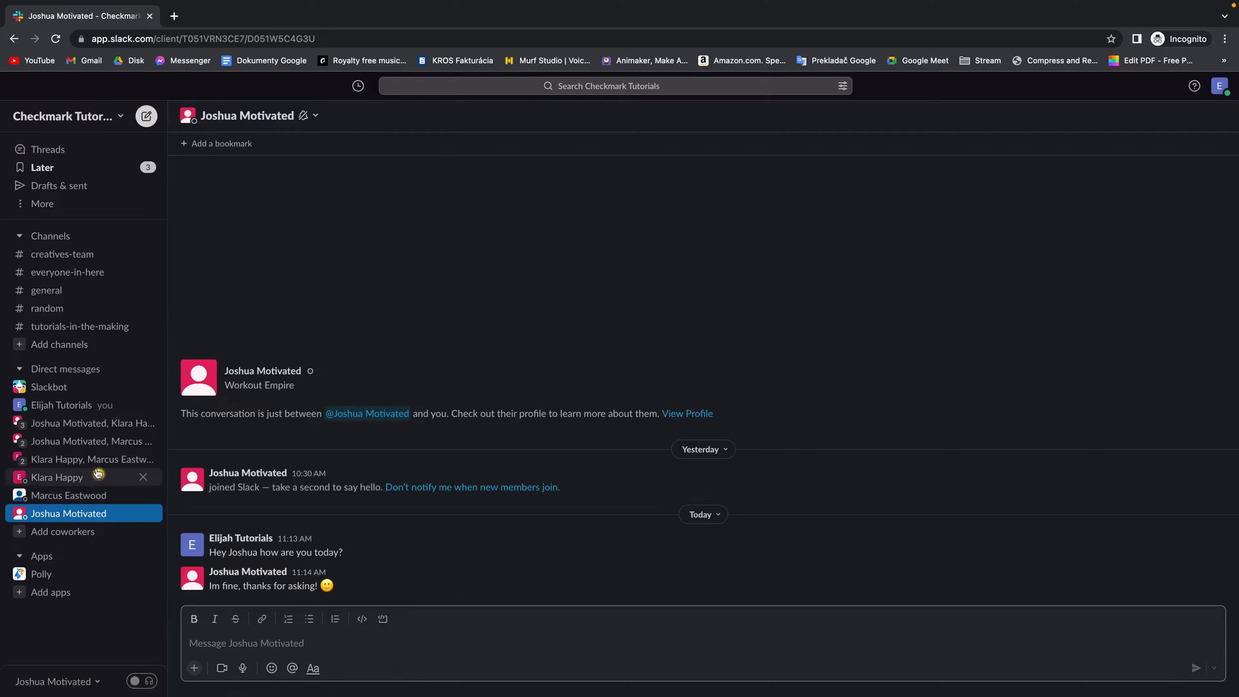
{"action": "mouse_move", "coordinate": [103, 309]}
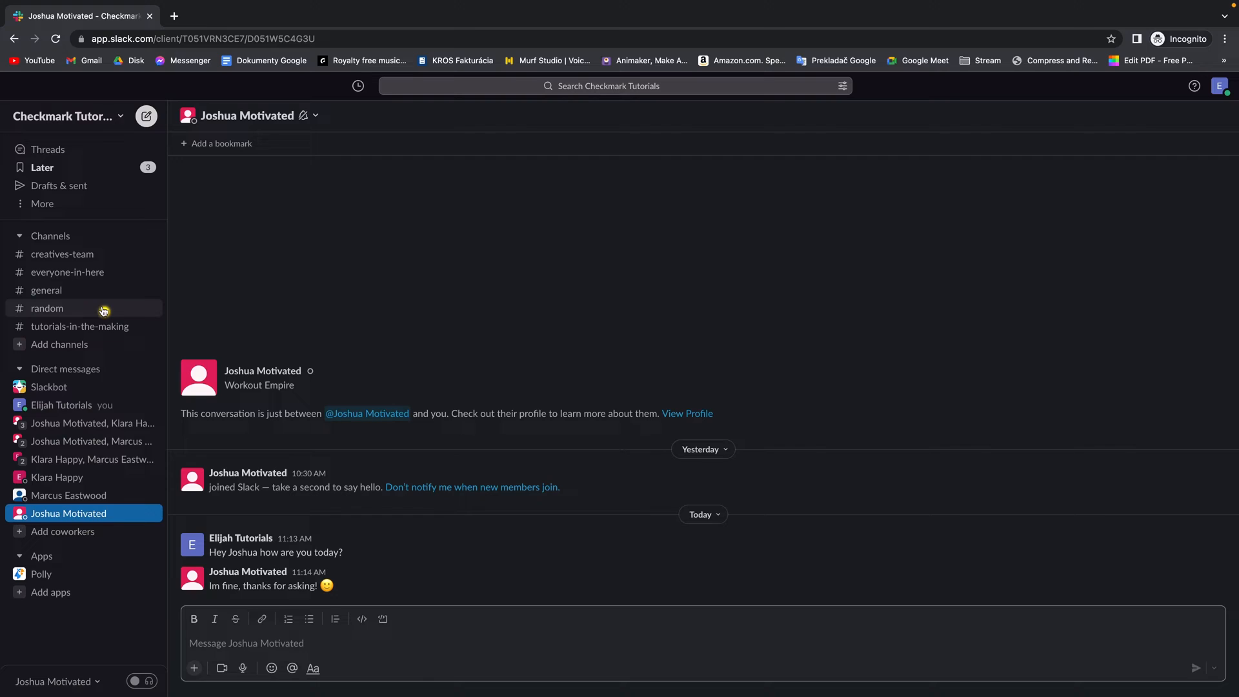
{"action": "mouse_move", "coordinate": [115, 117]}
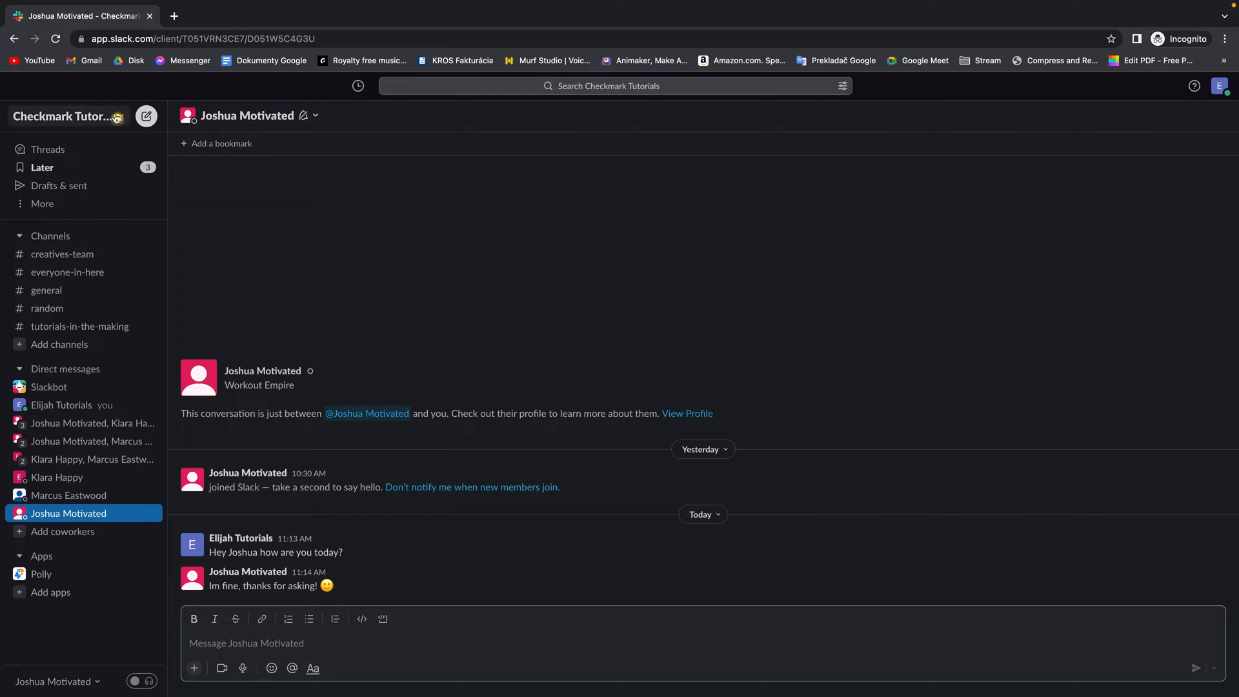
Go to Manage members via the workspace menu's Settings & administration
{"action": "left_click", "coordinate": [67, 116]}
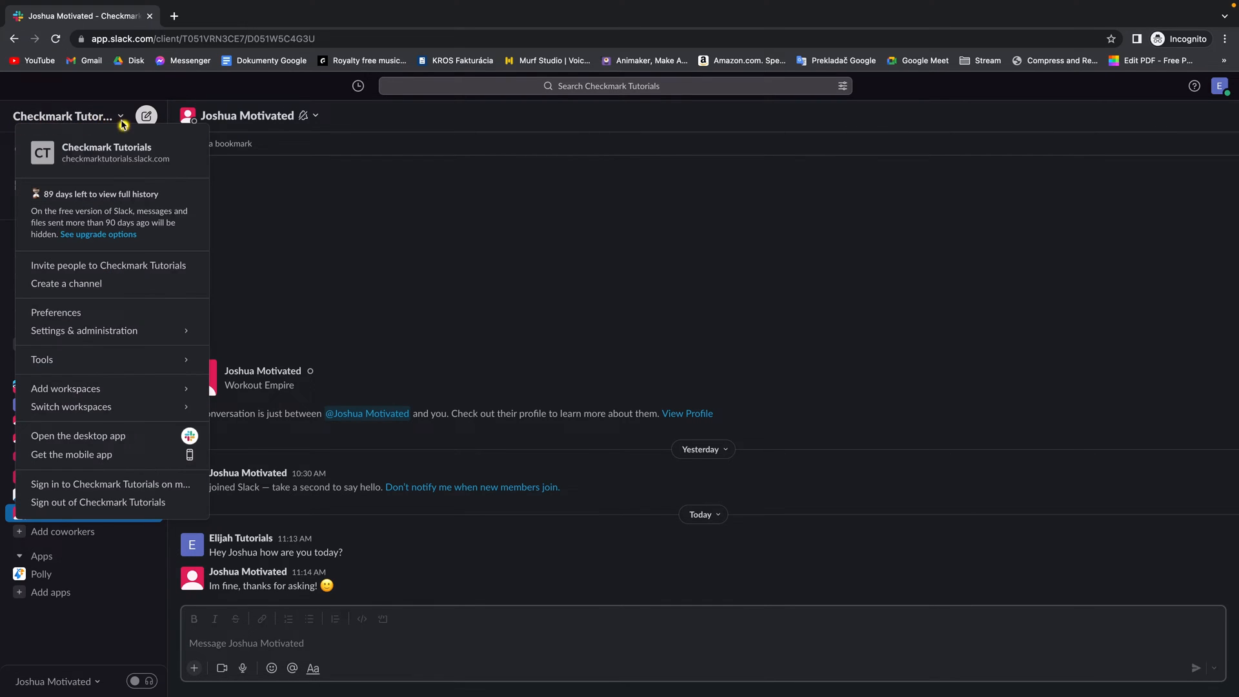
{"action": "mouse_move", "coordinate": [68, 125]}
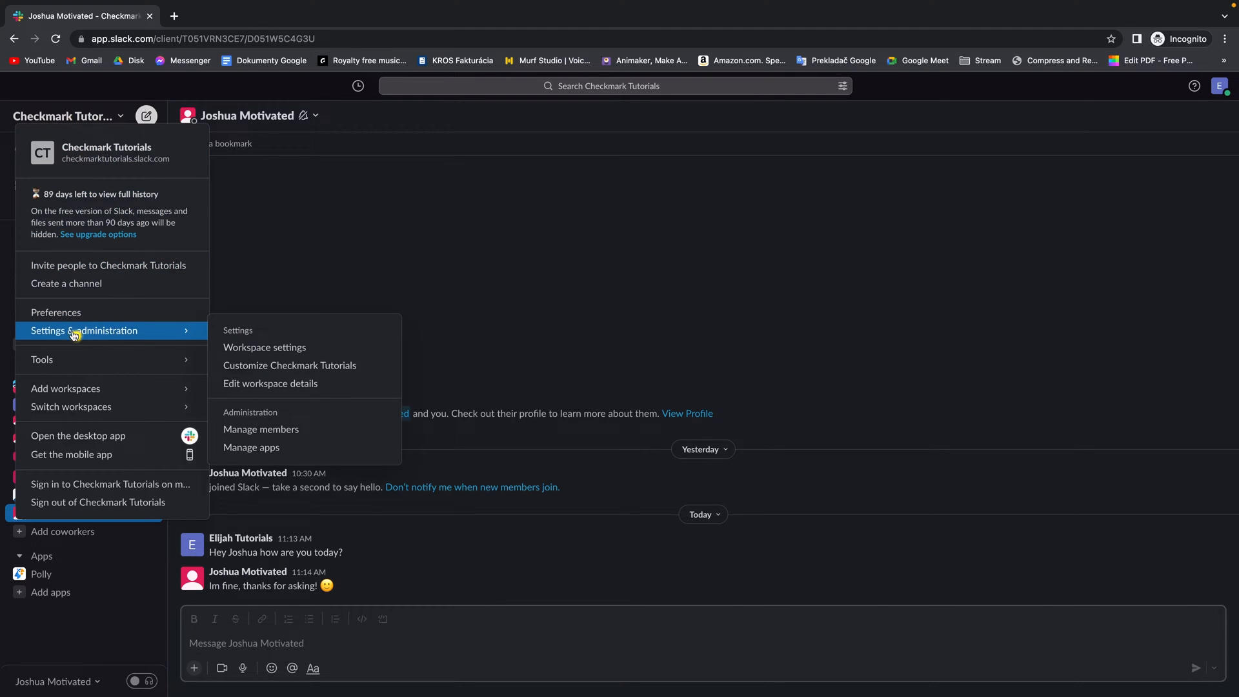
{"action": "mouse_move", "coordinate": [163, 339]}
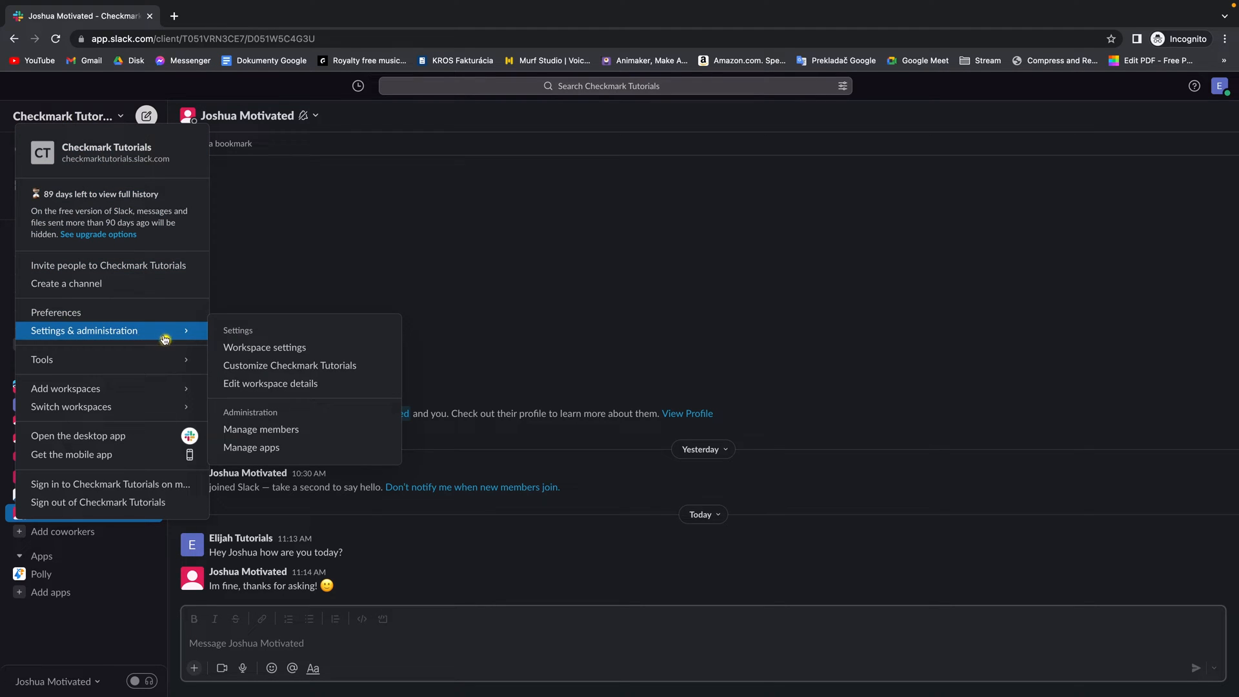
{"action": "mouse_move", "coordinate": [264, 402]}
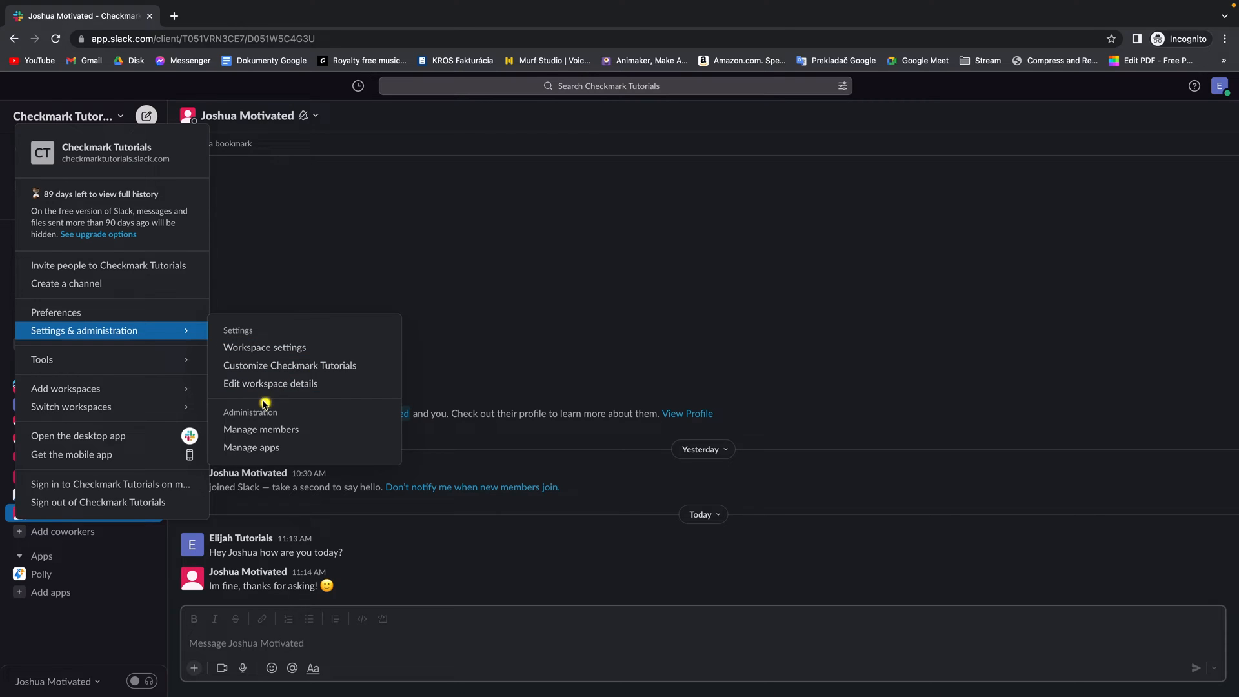
{"action": "left_click", "coordinate": [263, 347]}
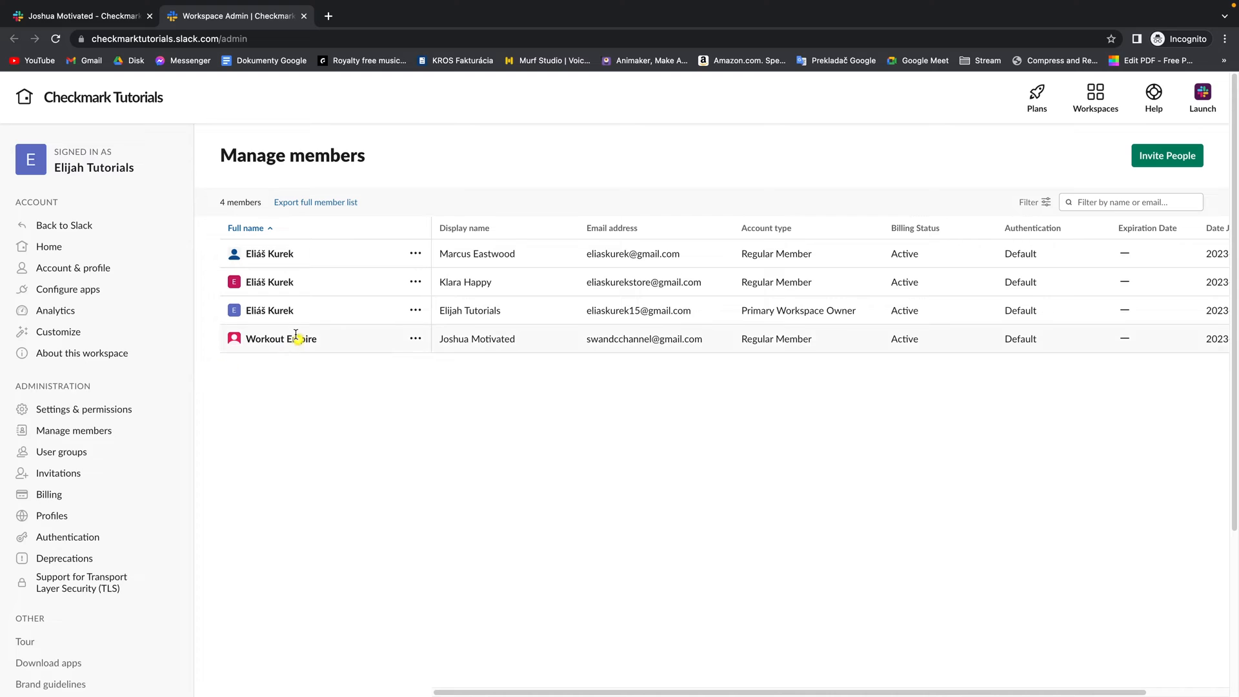
{"action": "mouse_move", "coordinate": [492, 343]}
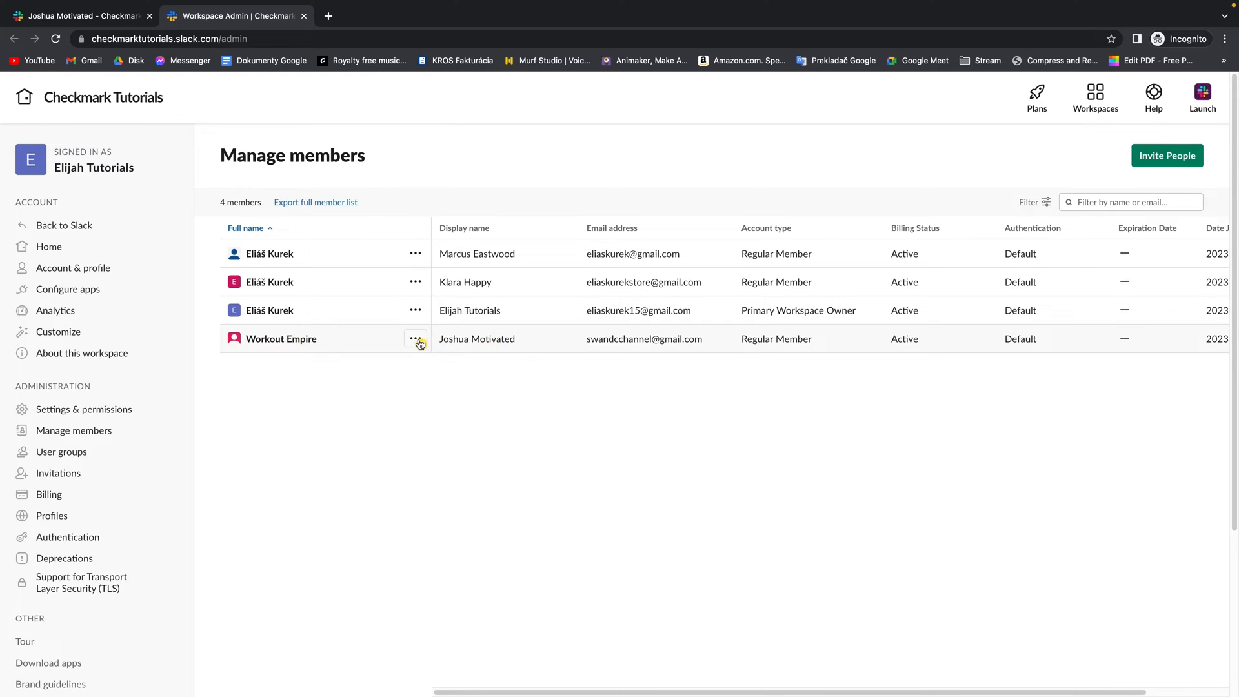
Show the account actions menu for the Workout Empire member row
{"action": "left_click", "coordinate": [416, 343]}
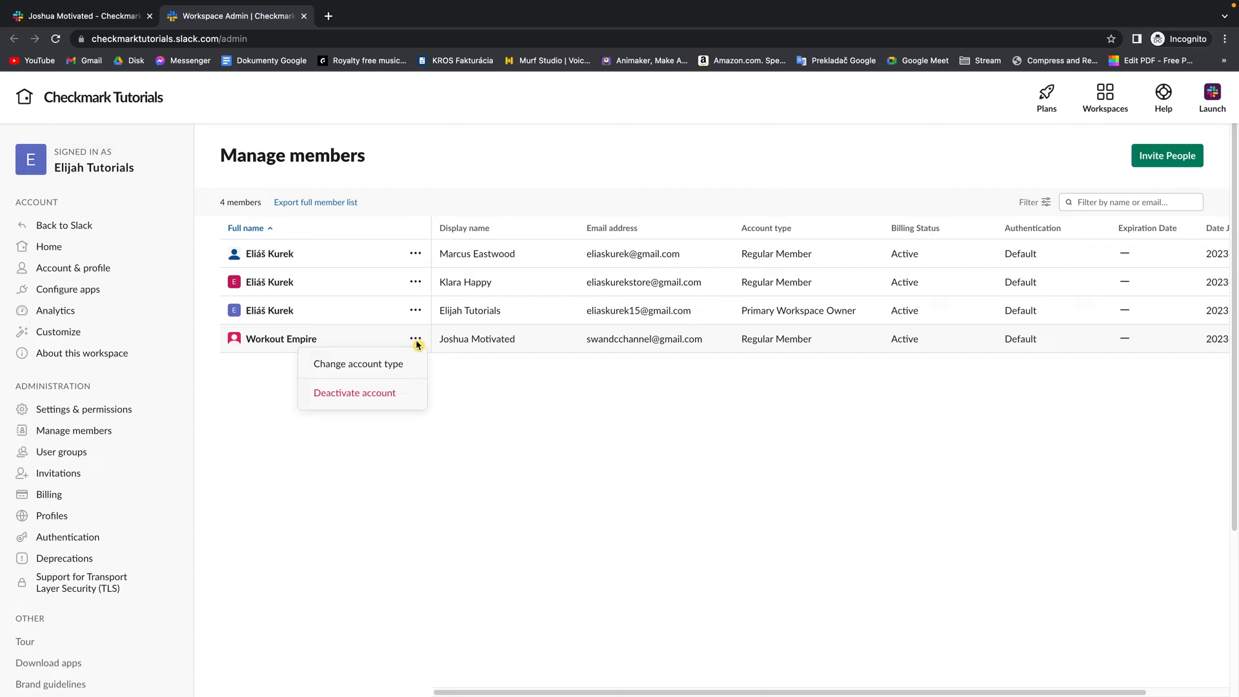
{"action": "mouse_move", "coordinate": [357, 364]}
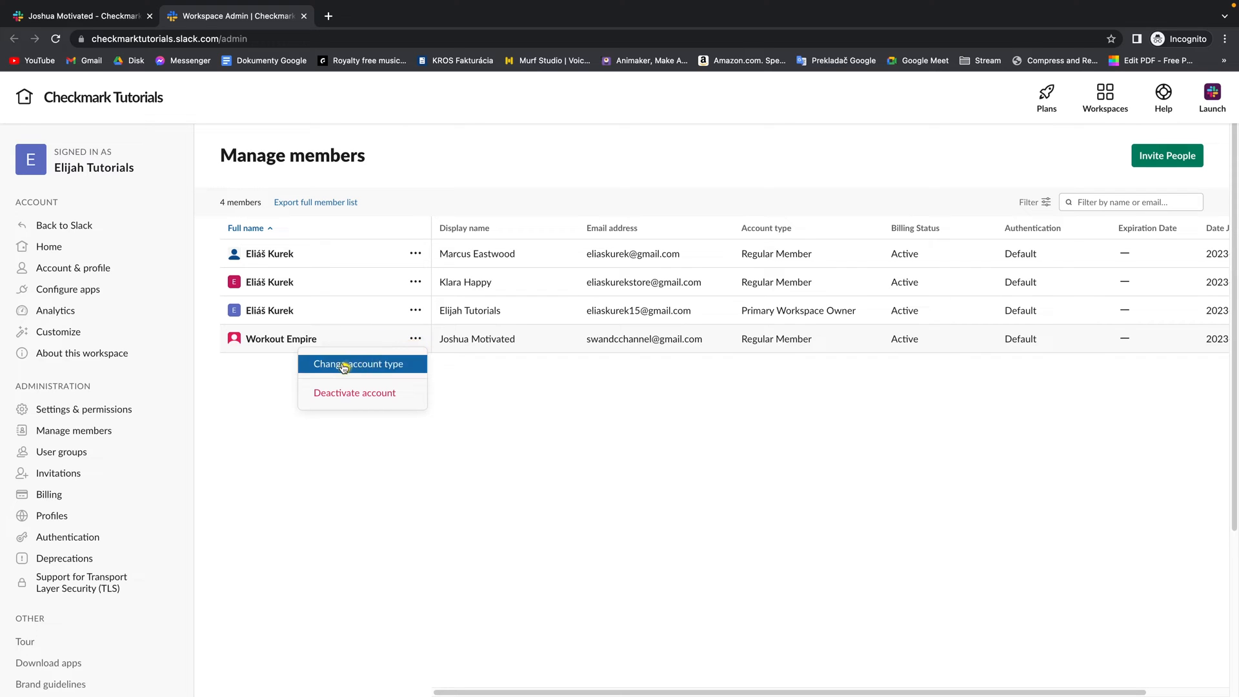
{"action": "left_click", "coordinate": [357, 364]}
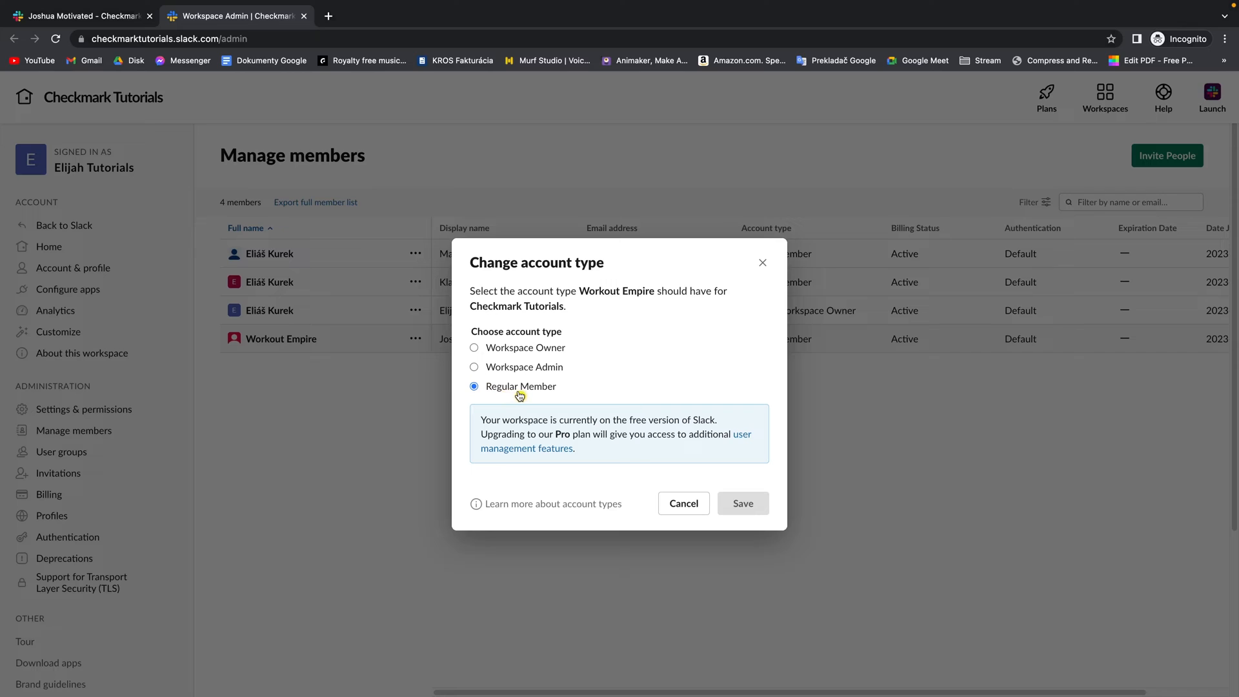
{"action": "mouse_move", "coordinate": [529, 393]}
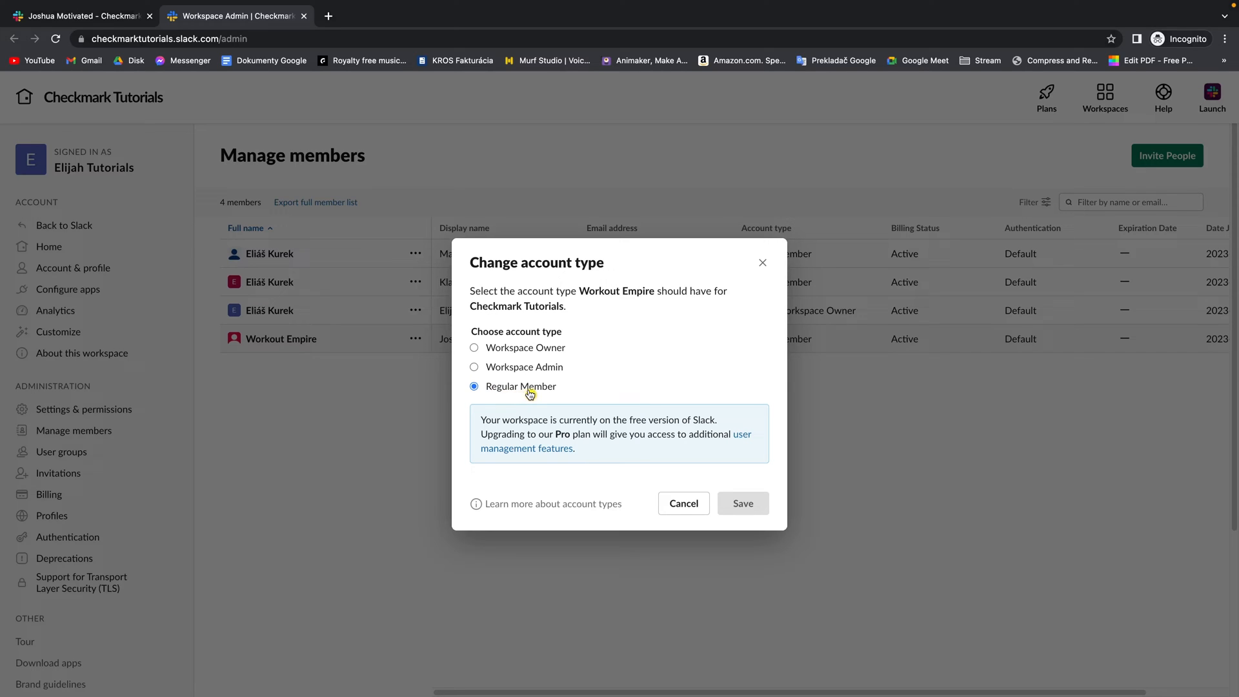
{"action": "left_click", "coordinate": [474, 366]}
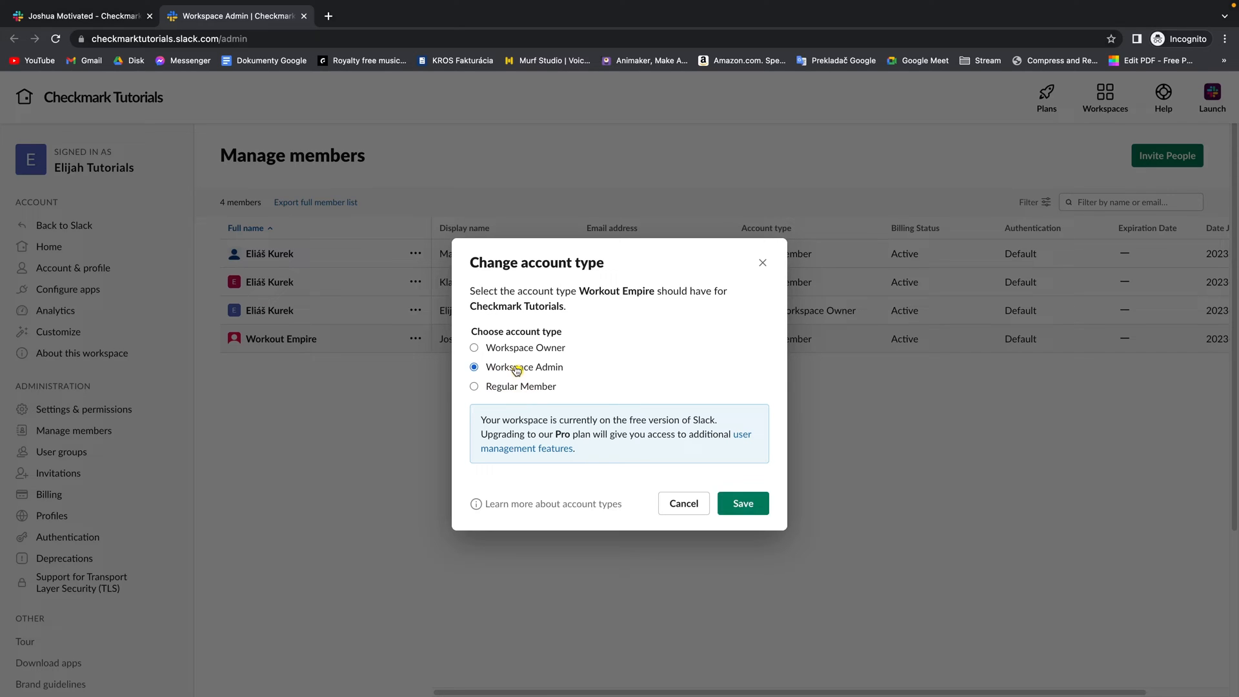
{"action": "left_click", "coordinate": [473, 347]}
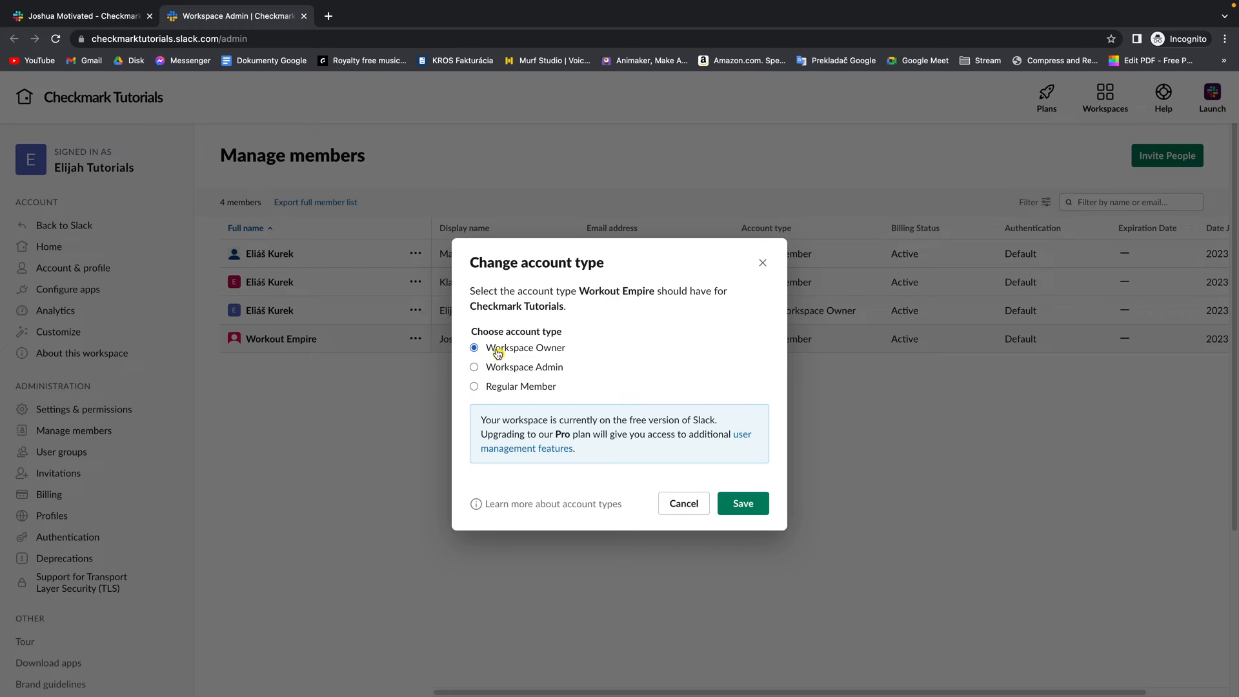
{"action": "left_click", "coordinate": [474, 366]}
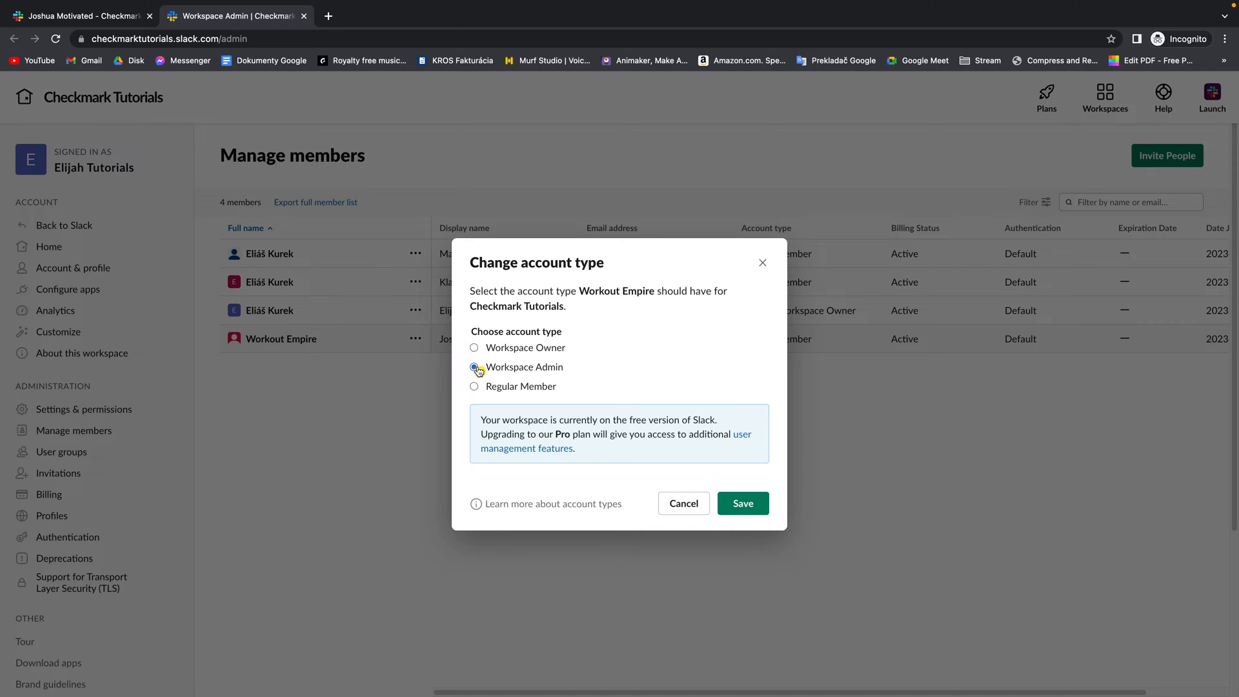
{"action": "left_click", "coordinate": [473, 366]}
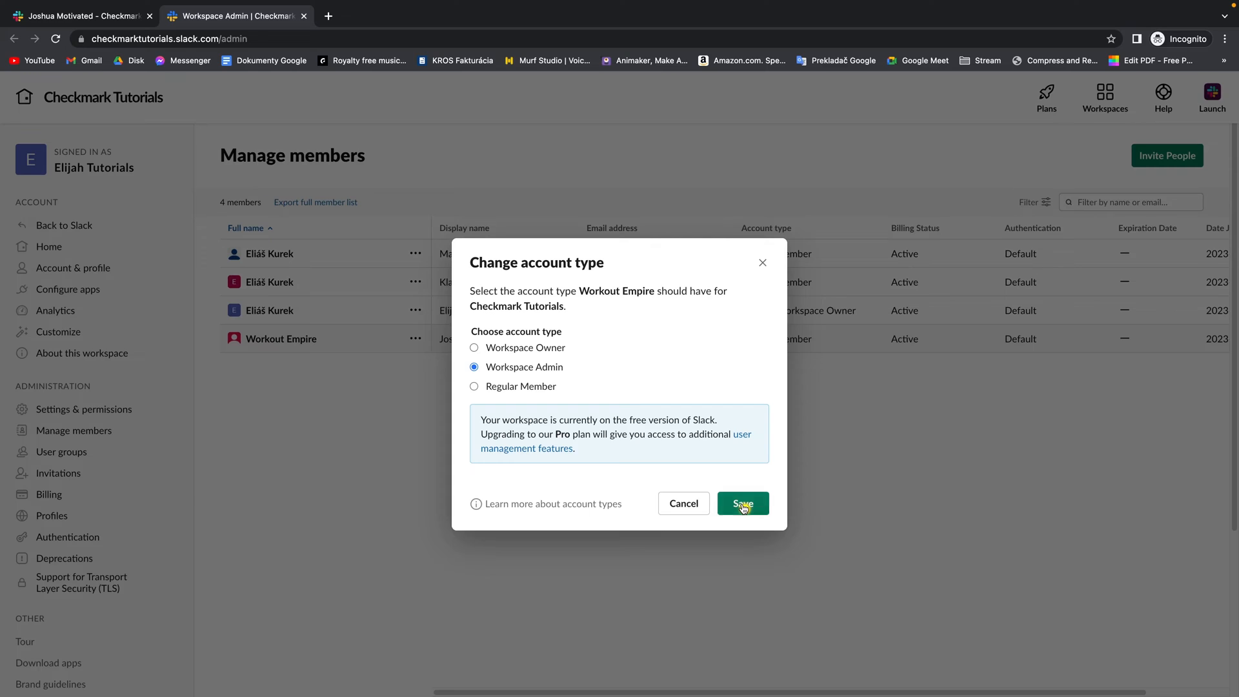
{"action": "left_click", "coordinate": [740, 503]}
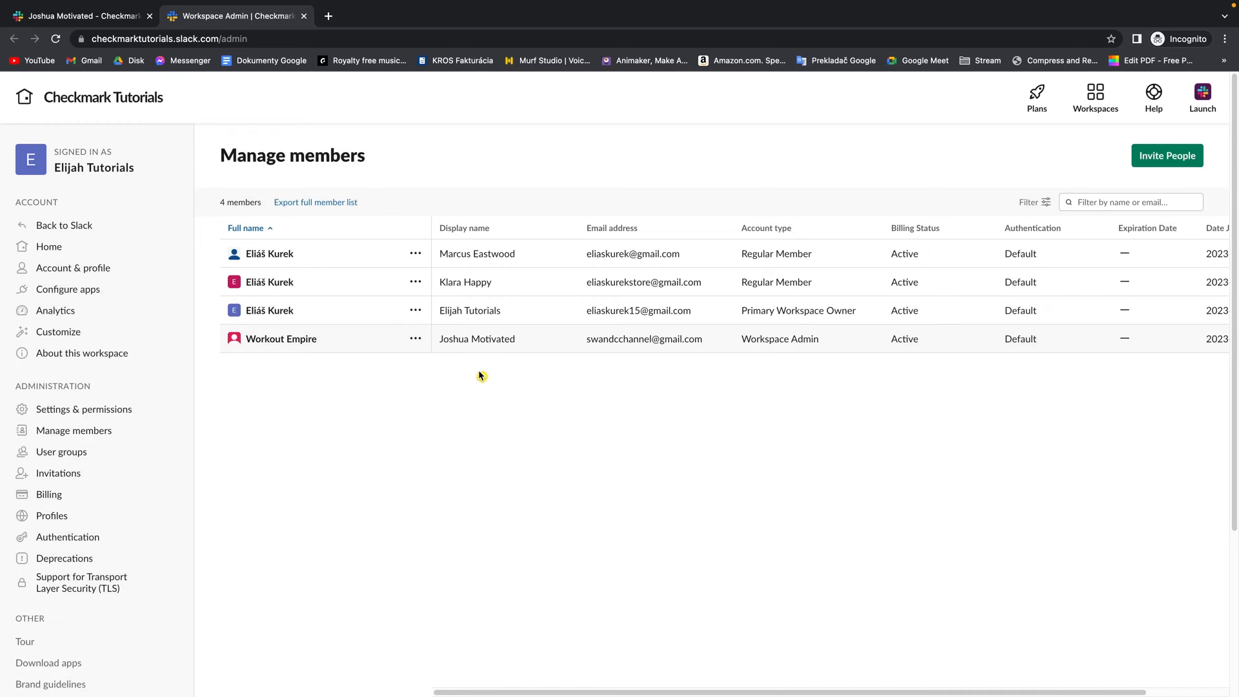